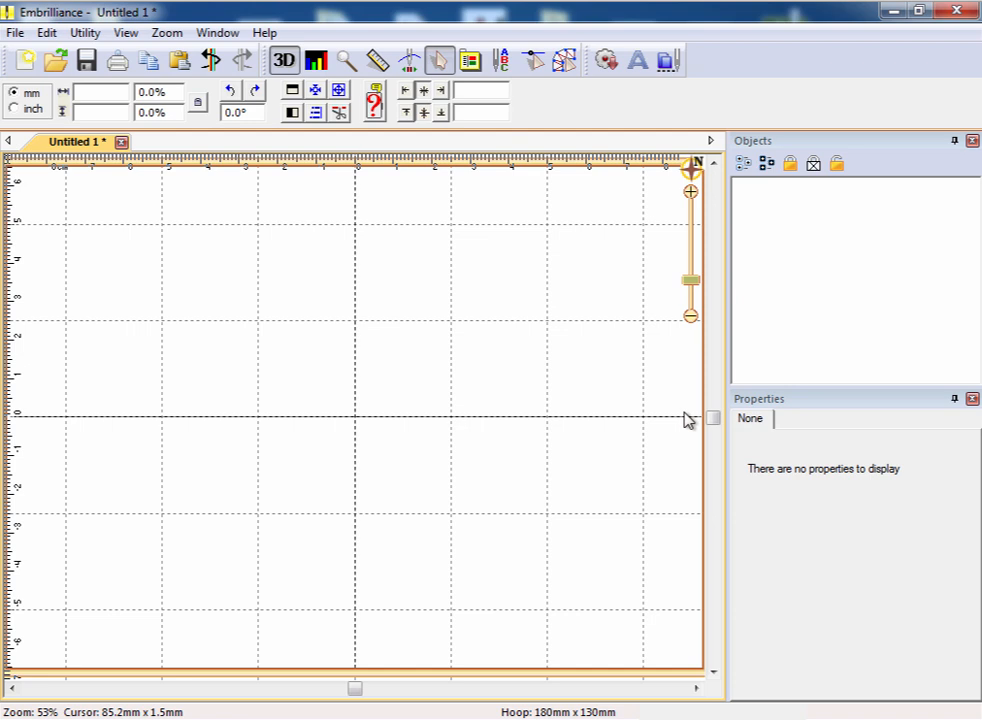
pyautogui.moveTo(637, 435)
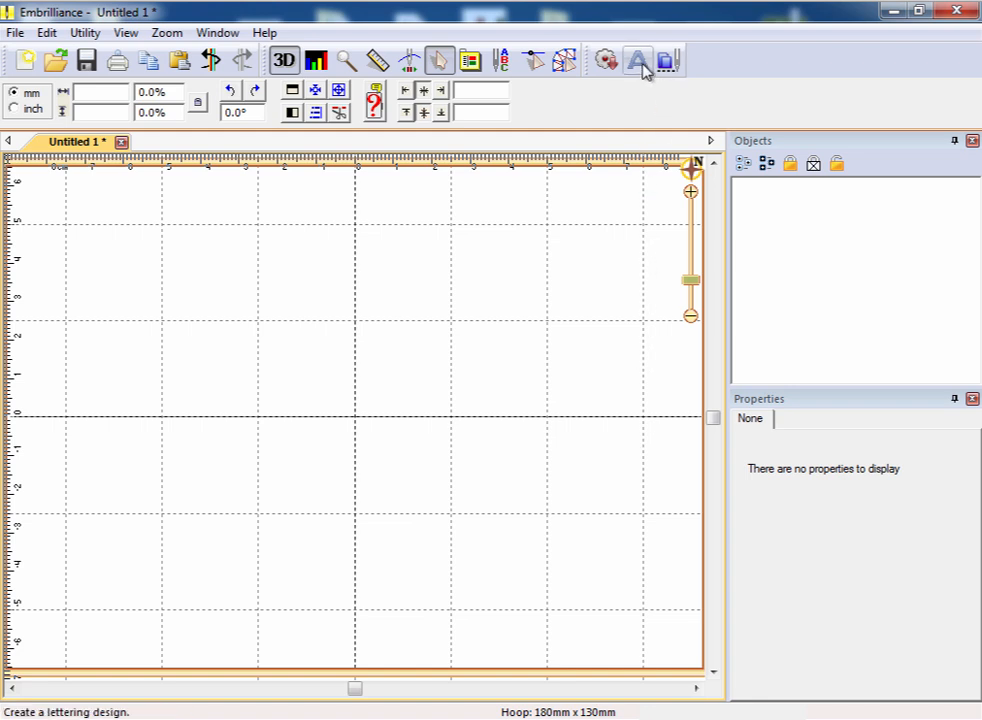
# Step: Create a lettering object and change its text from ABC to 'Lisa'
pyautogui.click(637, 60)
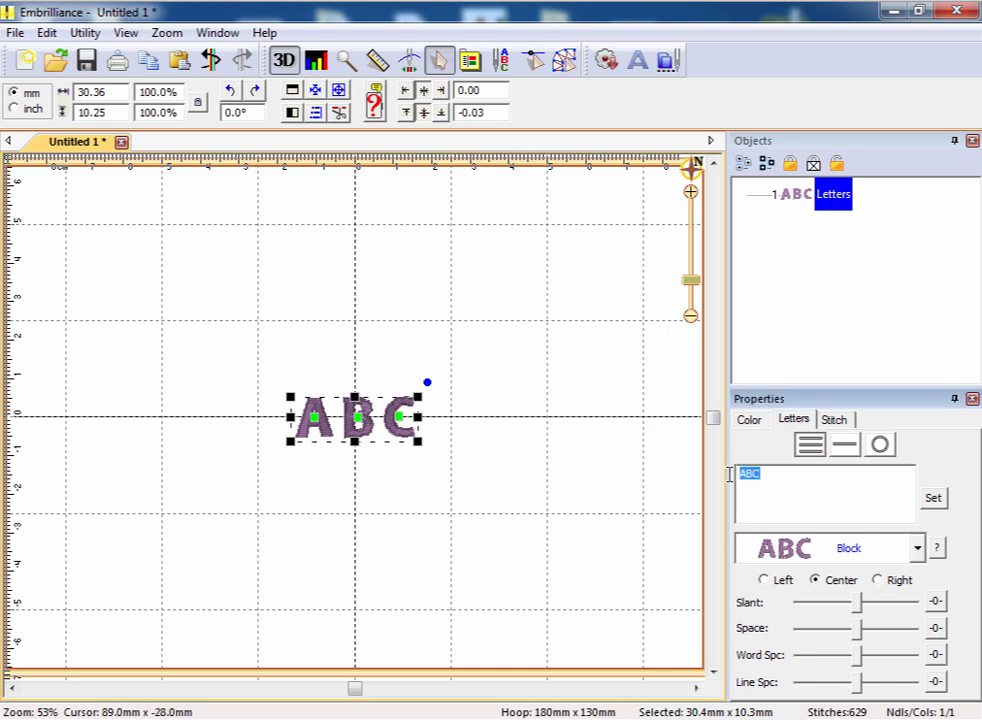
pyautogui.write('Lisa')
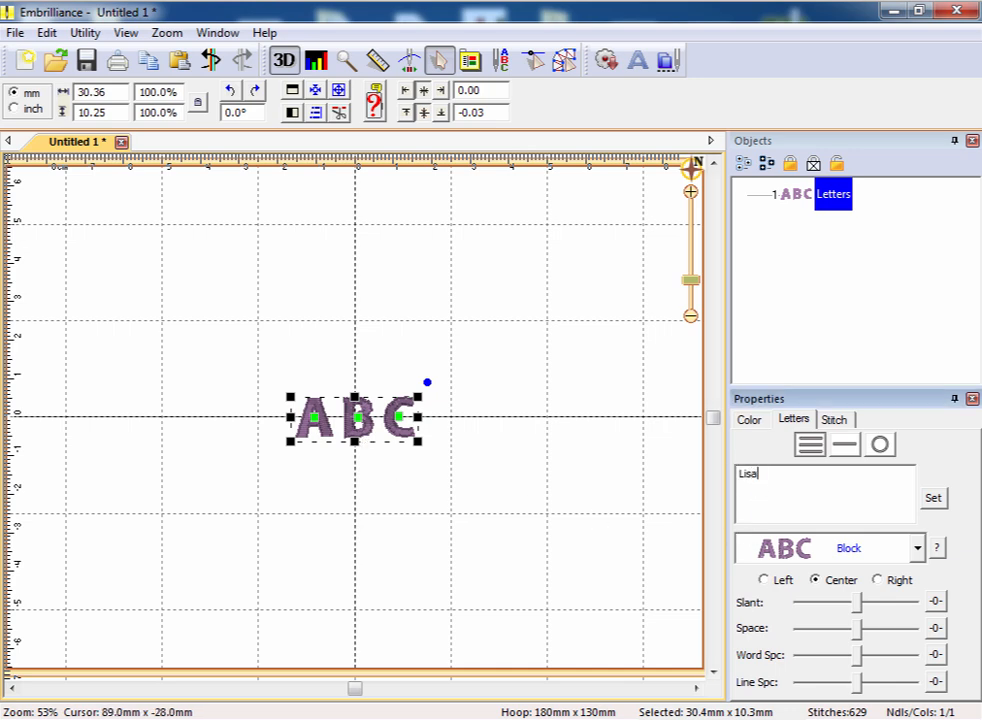
pyautogui.click(932, 497)
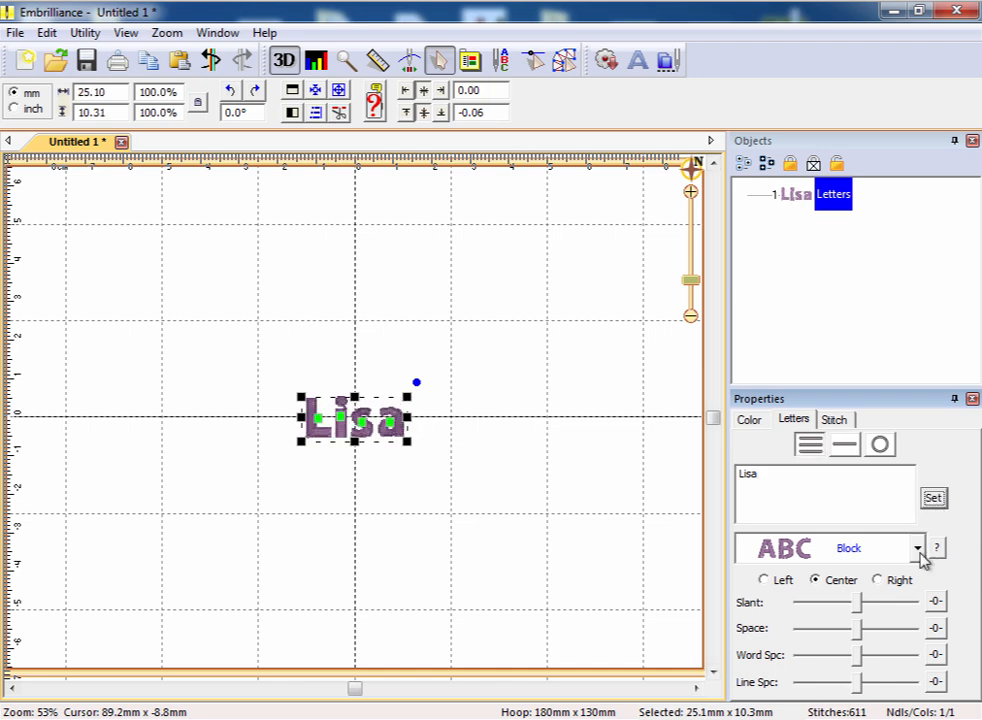
# Step: Change the Lisa lettering to the DBJJ 649 1+half inch font
pyautogui.click(915, 547)
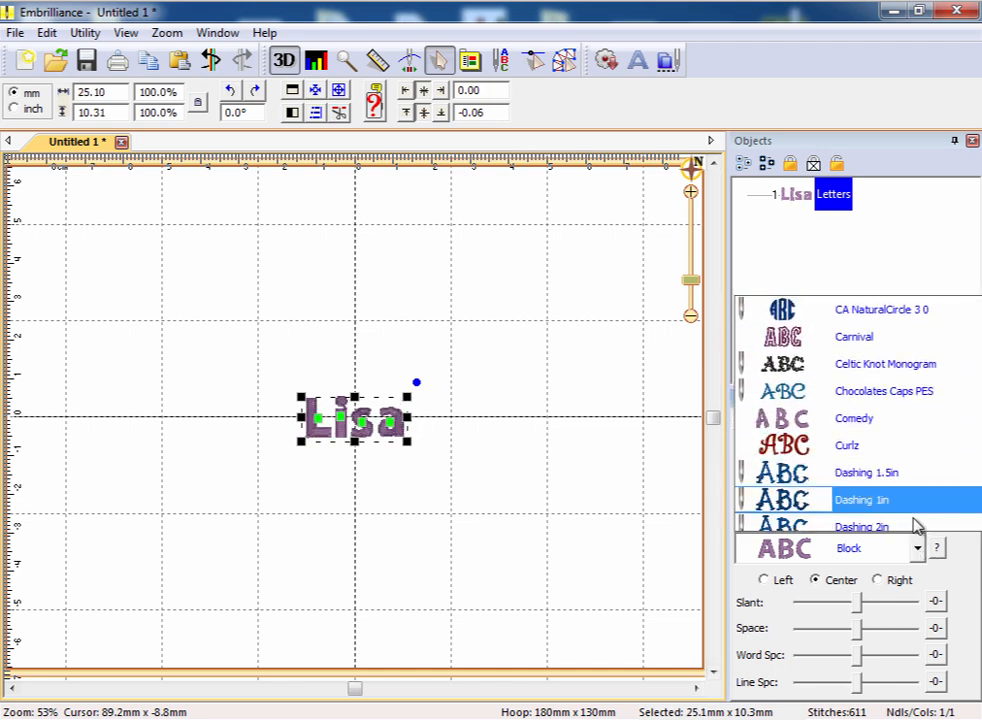
pyautogui.scroll(-3)
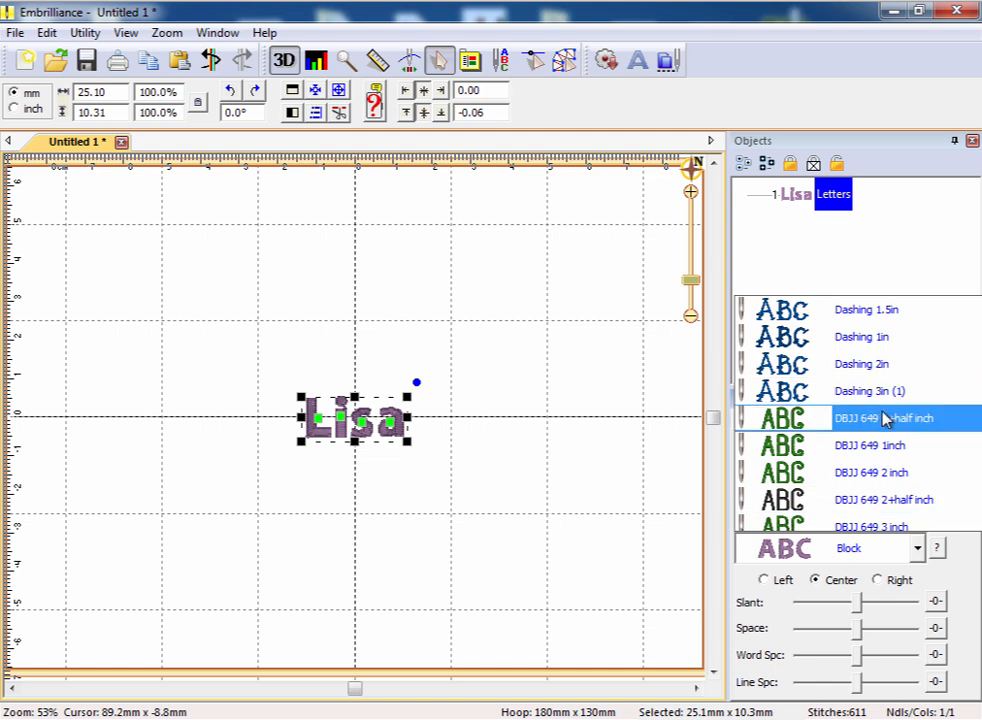
pyautogui.moveTo(760, 430)
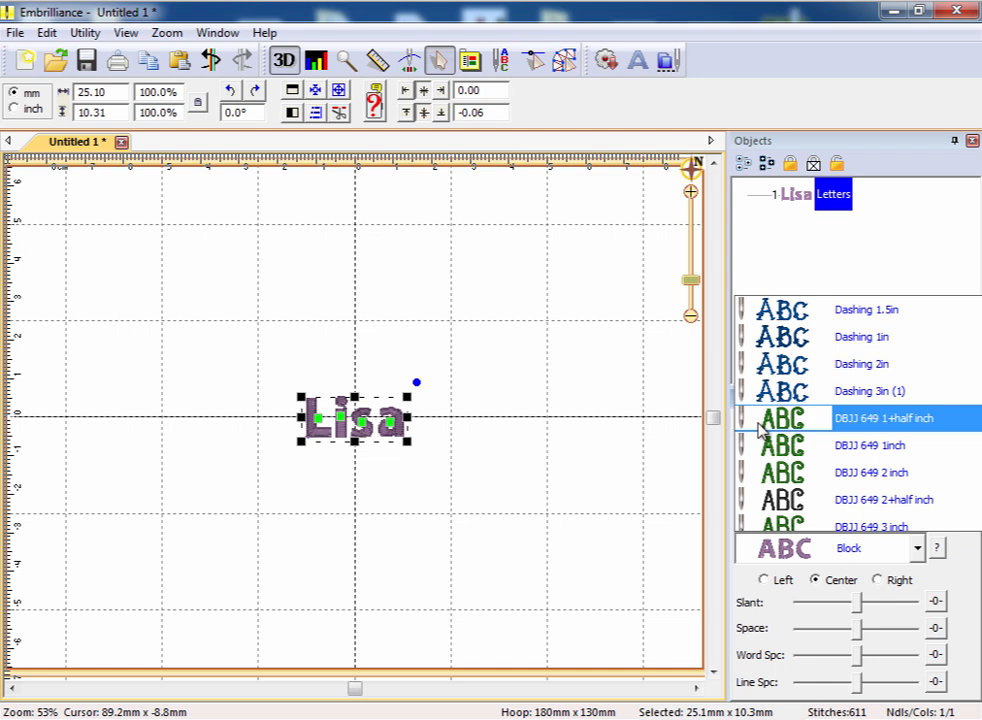
pyautogui.moveTo(762, 420)
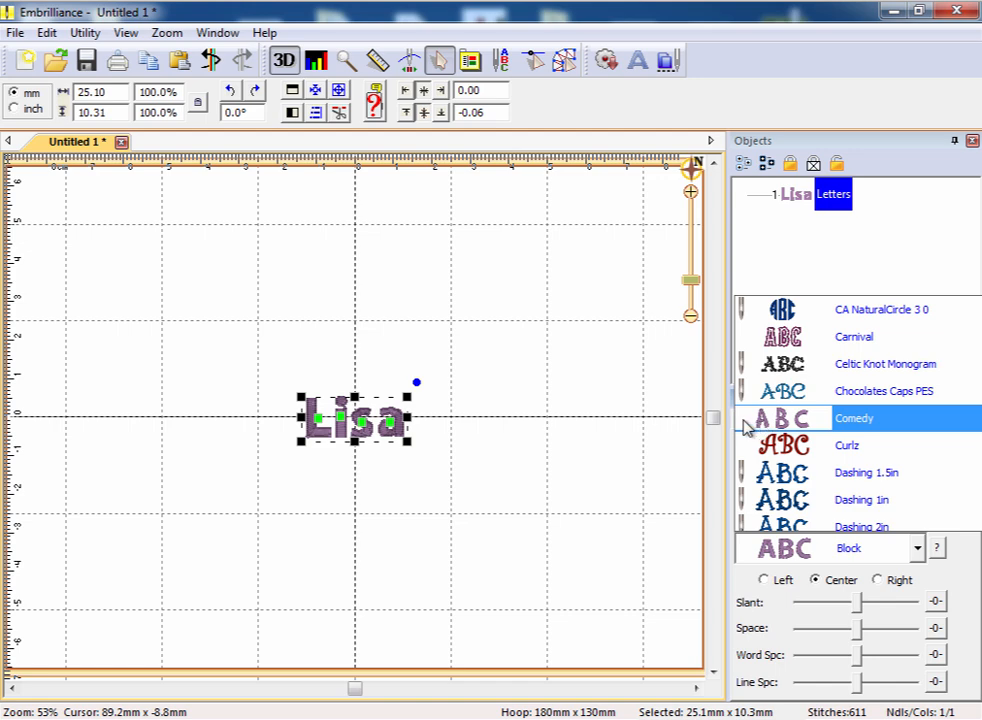
pyautogui.moveTo(752, 421)
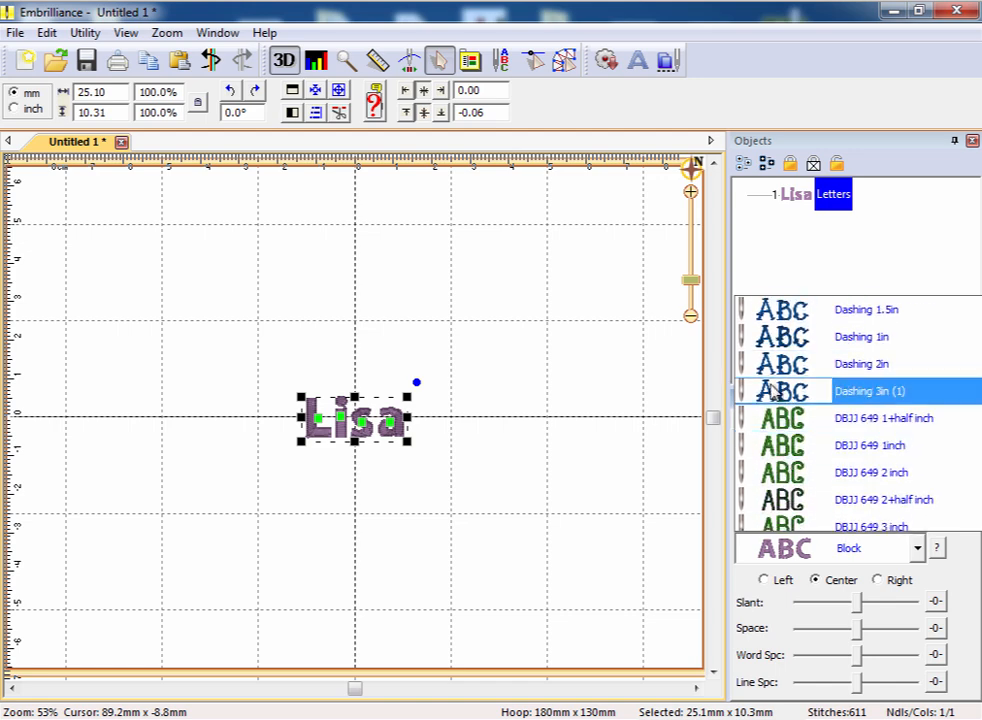
pyautogui.click(870, 418)
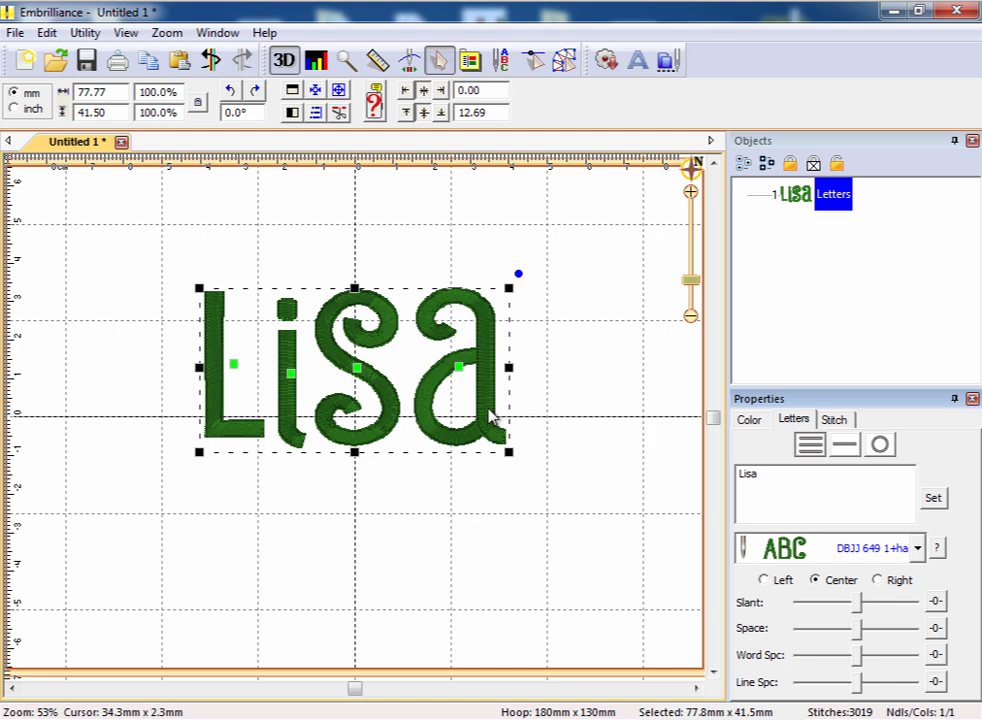
pyautogui.moveTo(672, 519)
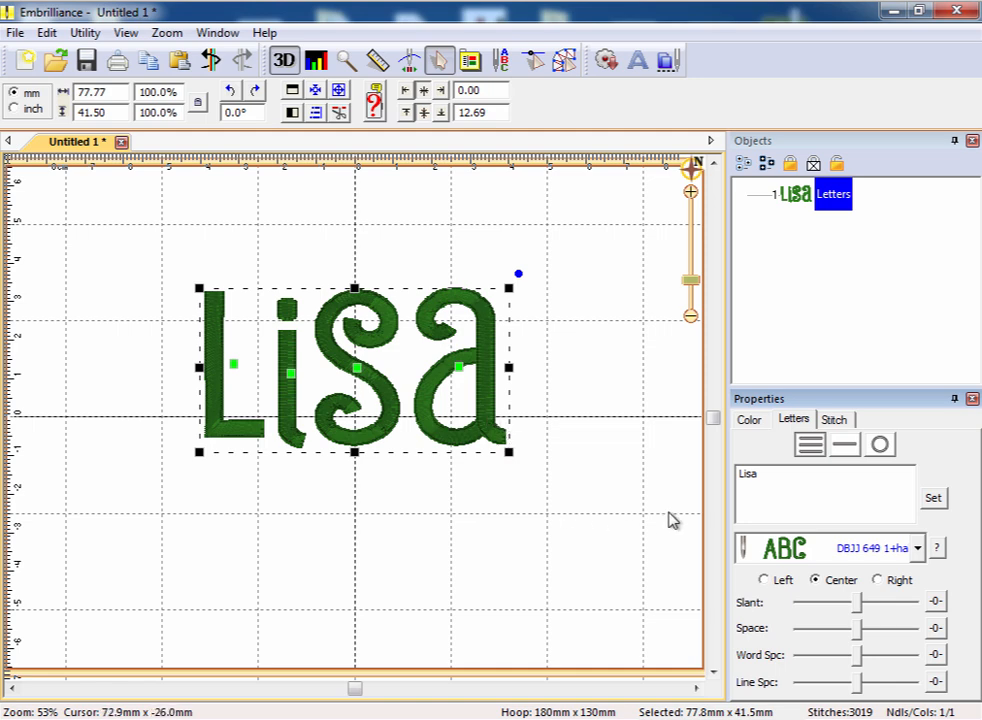
pyautogui.moveTo(772, 457)
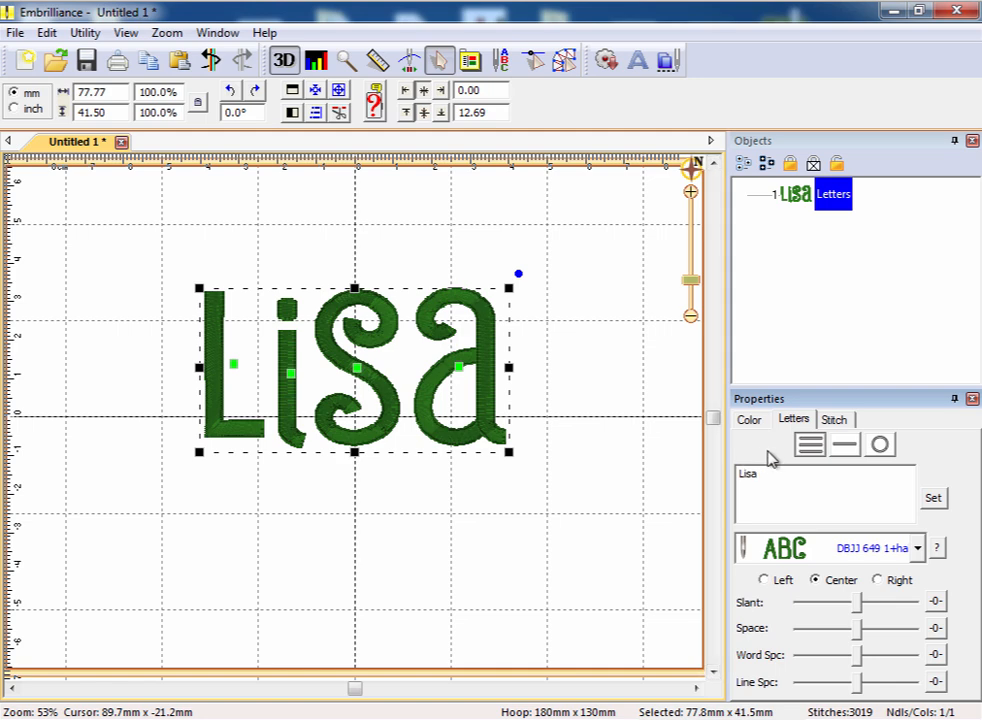
pyautogui.moveTo(712, 451)
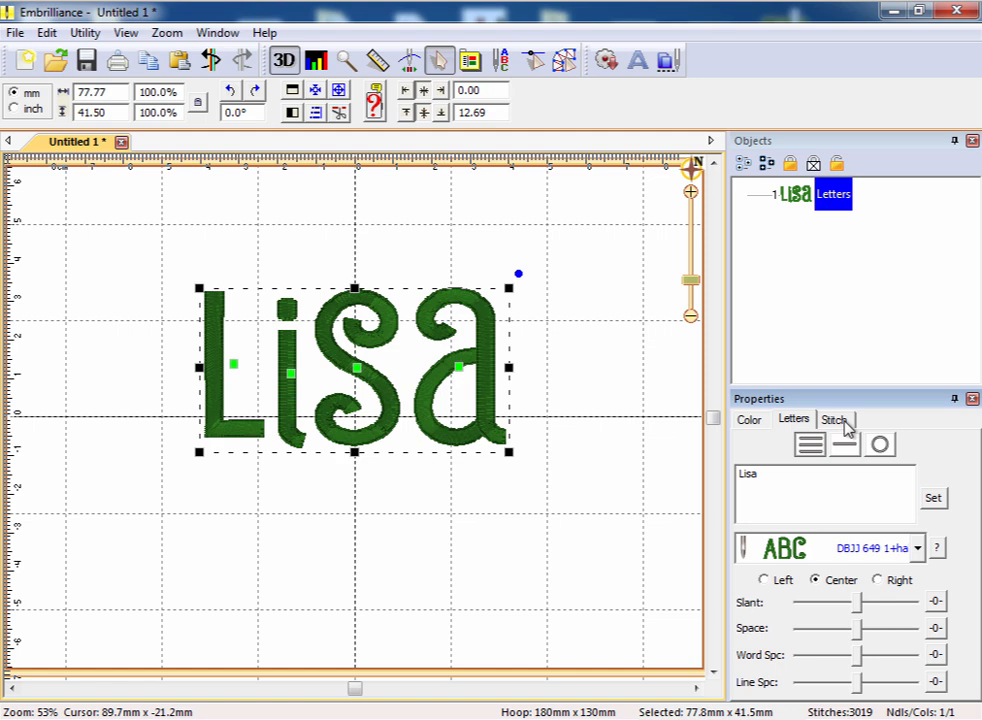
# Step: Show the Stitch tab to review Lisa's Satin, Fill and Comp settings
pyautogui.click(833, 419)
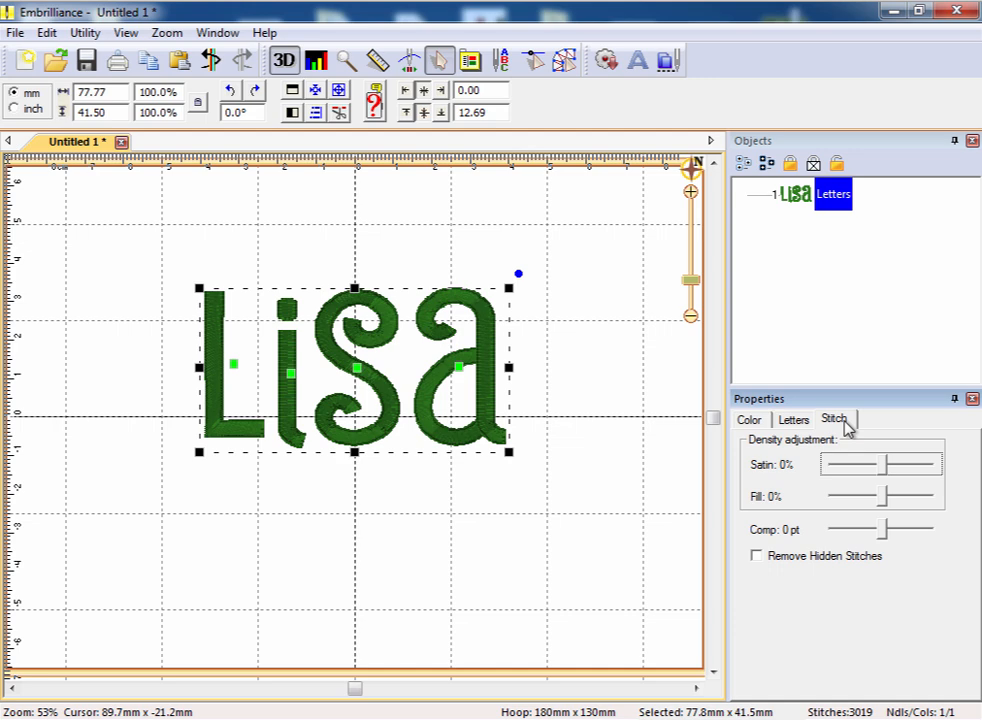
pyautogui.moveTo(845, 430)
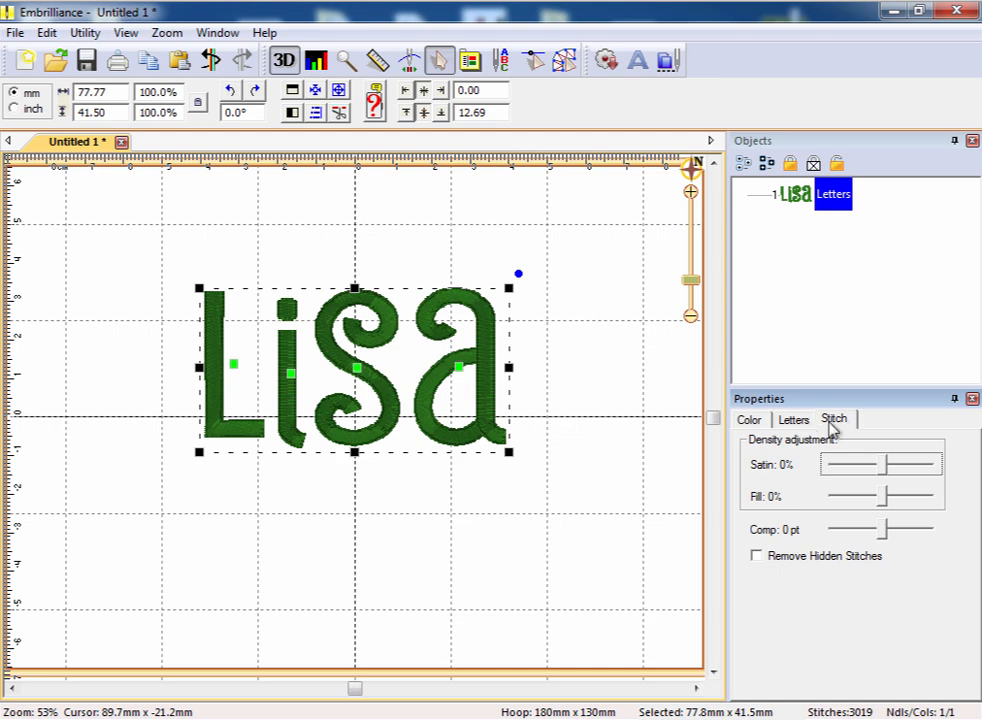
pyautogui.moveTo(775, 474)
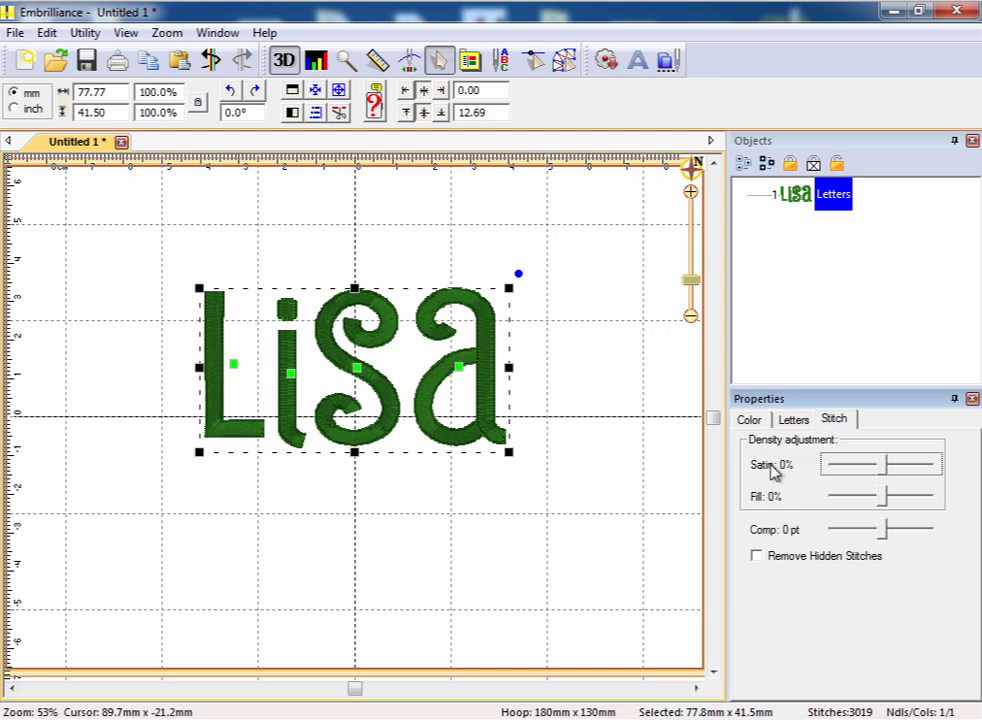
pyautogui.moveTo(768, 508)
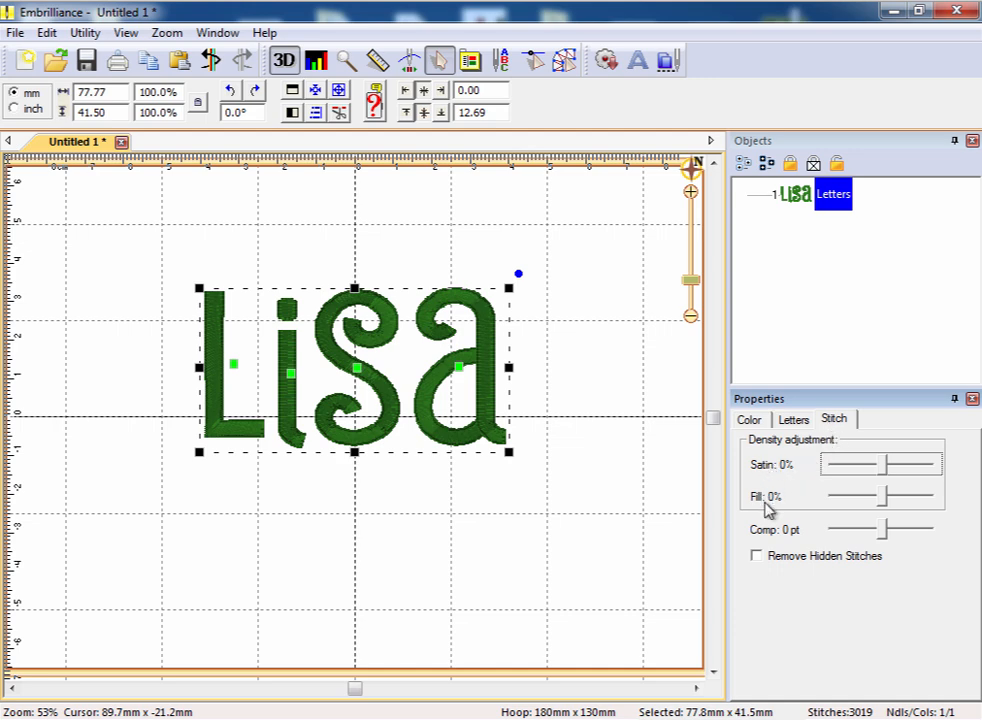
pyautogui.moveTo(791, 510)
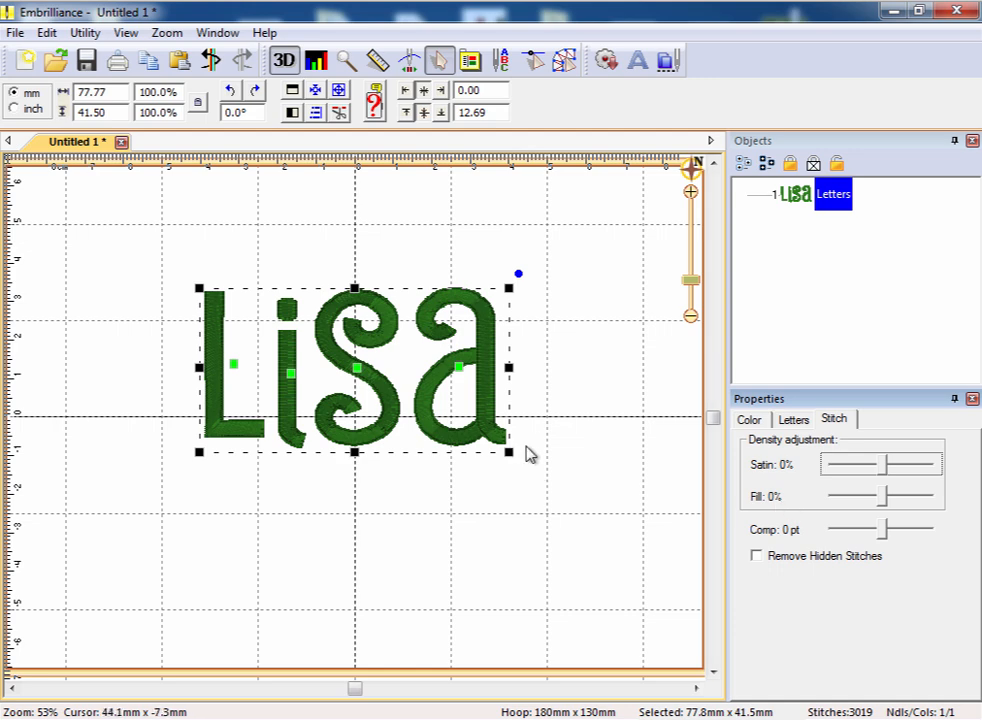
pyautogui.moveTo(777, 543)
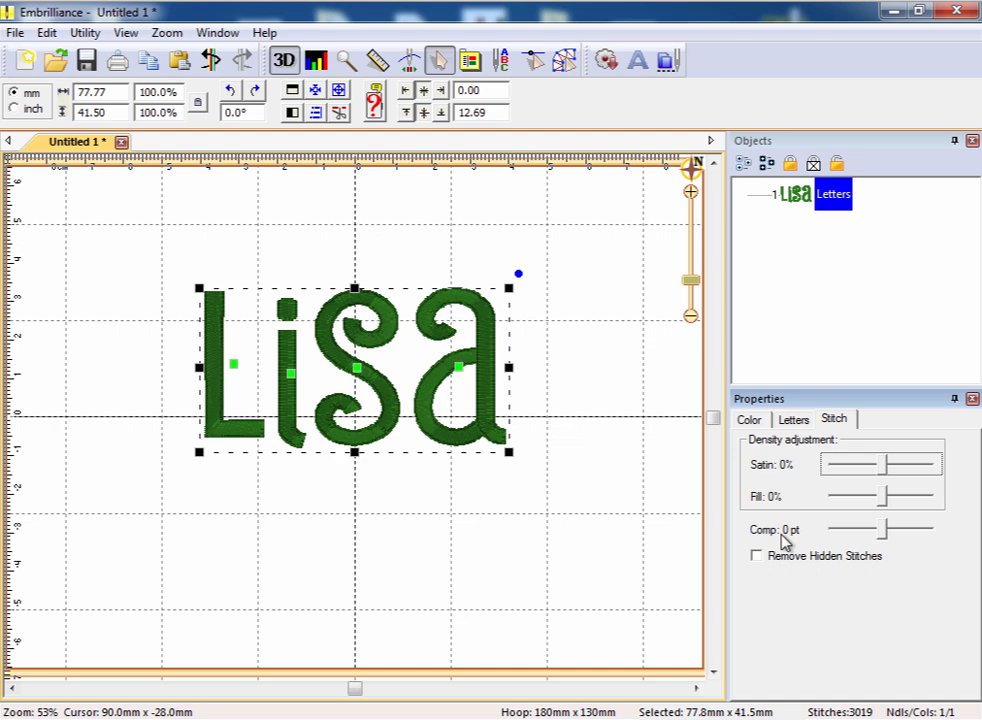
pyautogui.moveTo(825, 545)
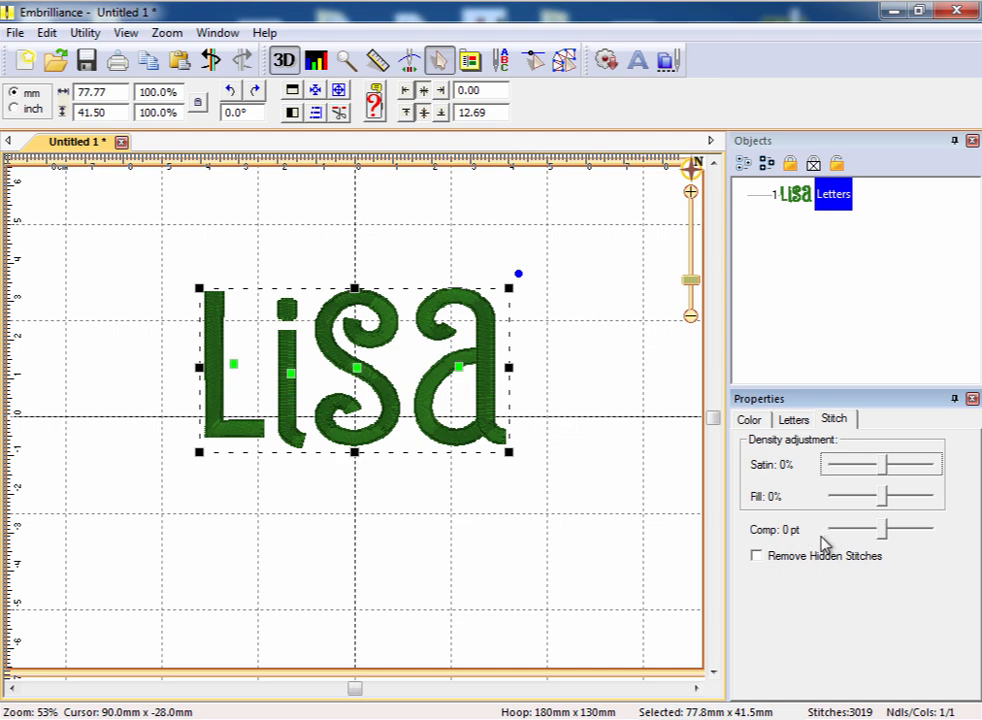
pyautogui.moveTo(810, 567)
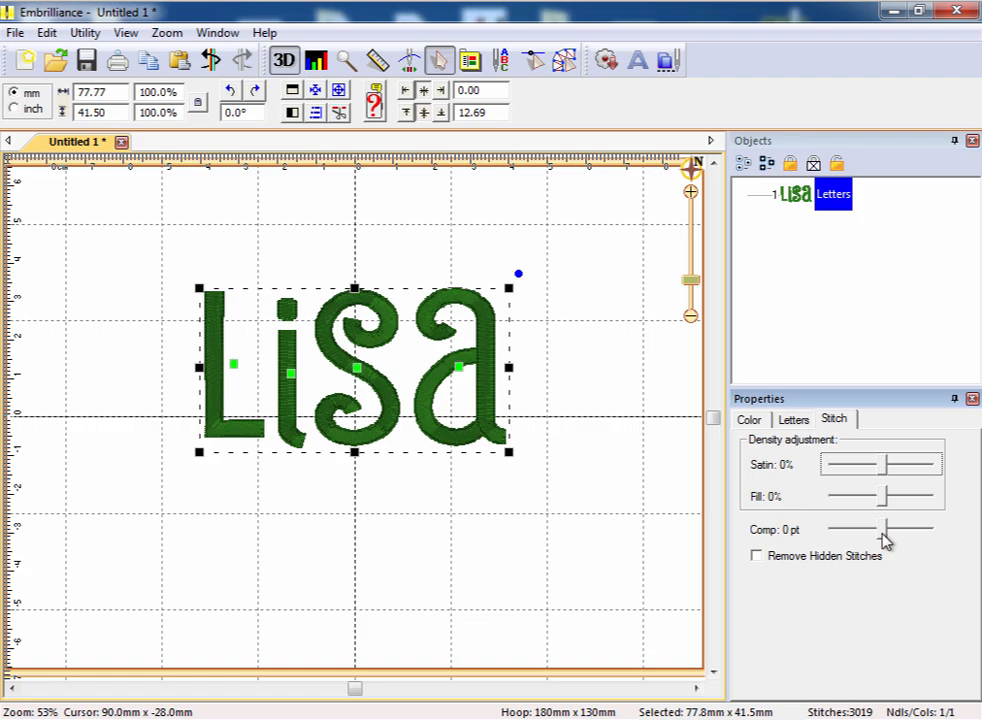
# Step: Zoom in on the lettering and drag the Comp slider to 6 pt
pyautogui.moveTo(692, 277); pyautogui.dragTo(692, 268)
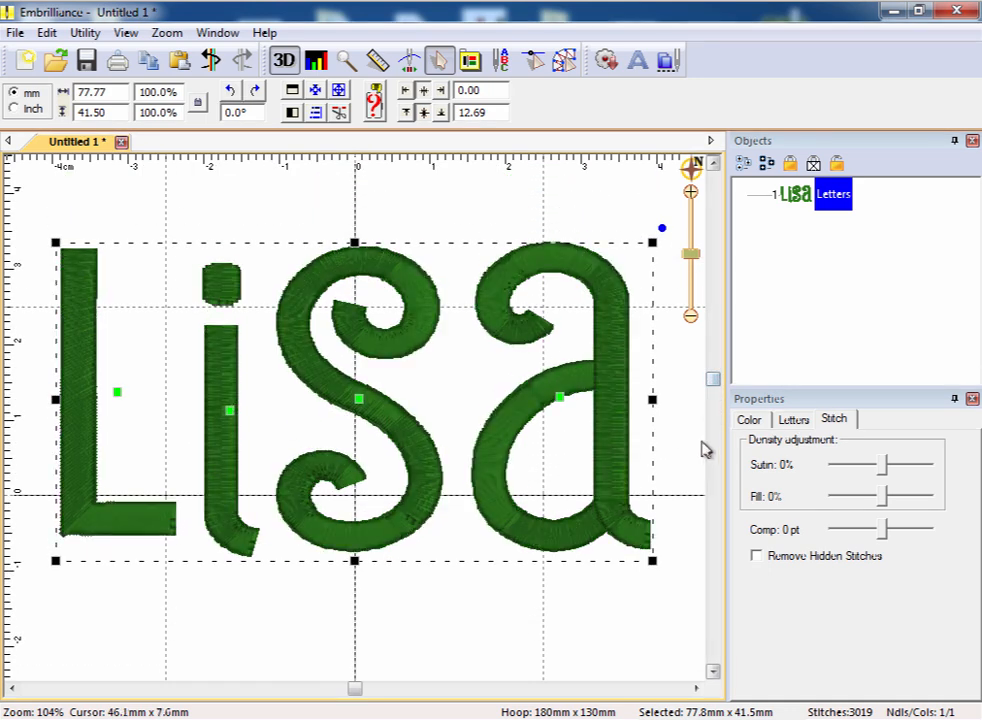
pyautogui.moveTo(605, 410)
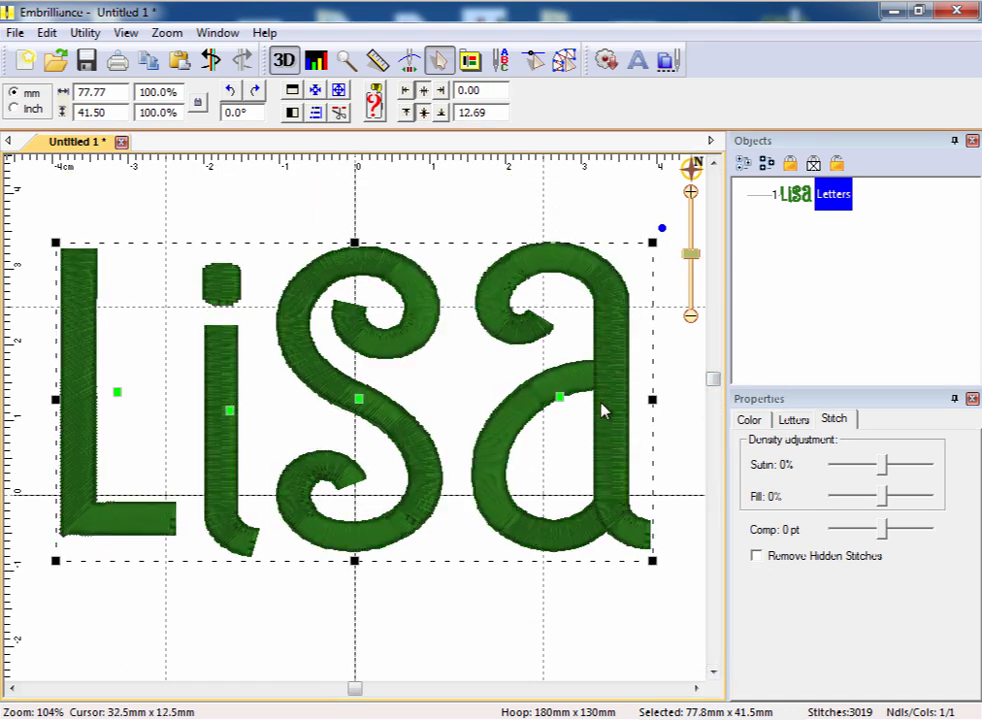
pyautogui.moveTo(888, 550)
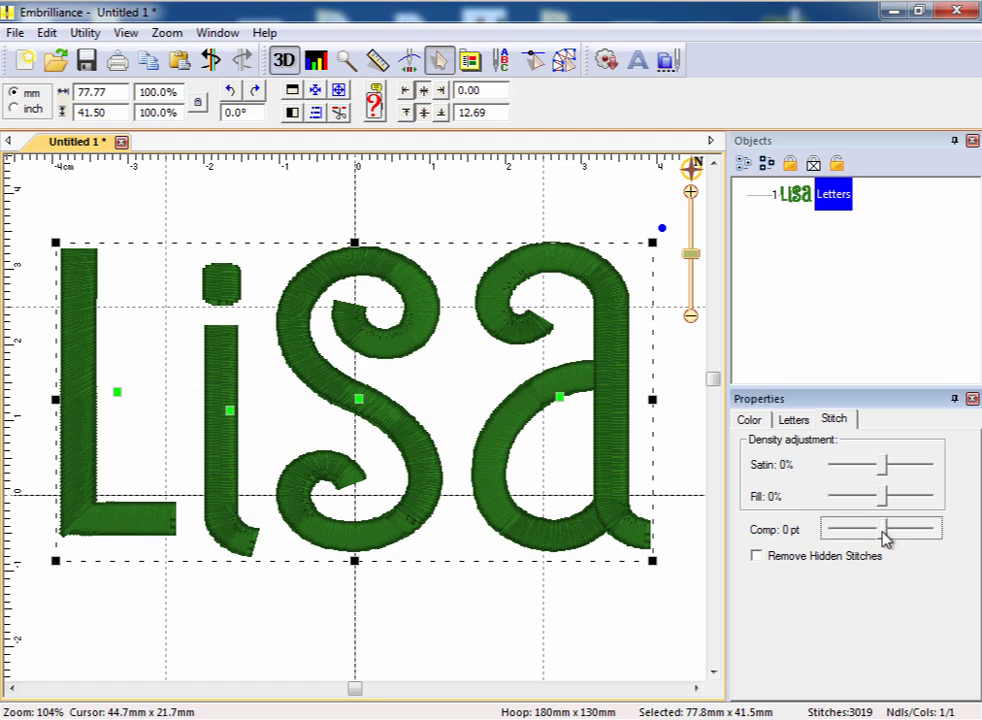
pyautogui.moveTo(883, 528); pyautogui.dragTo(910, 528)
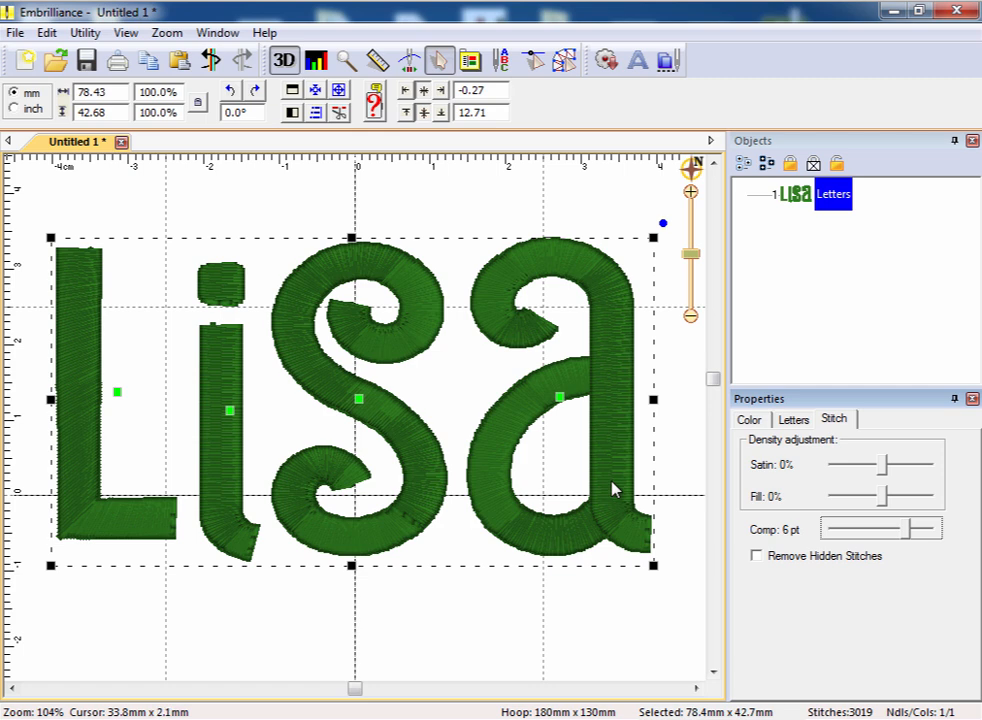
pyautogui.moveTo(803, 541)
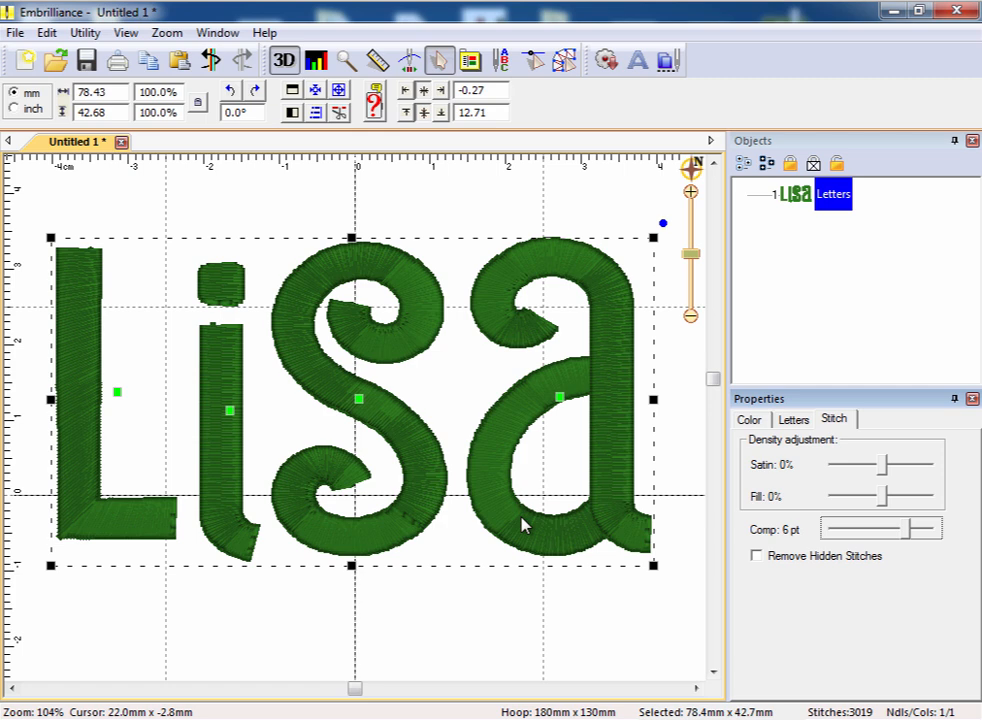
pyautogui.moveTo(517, 507)
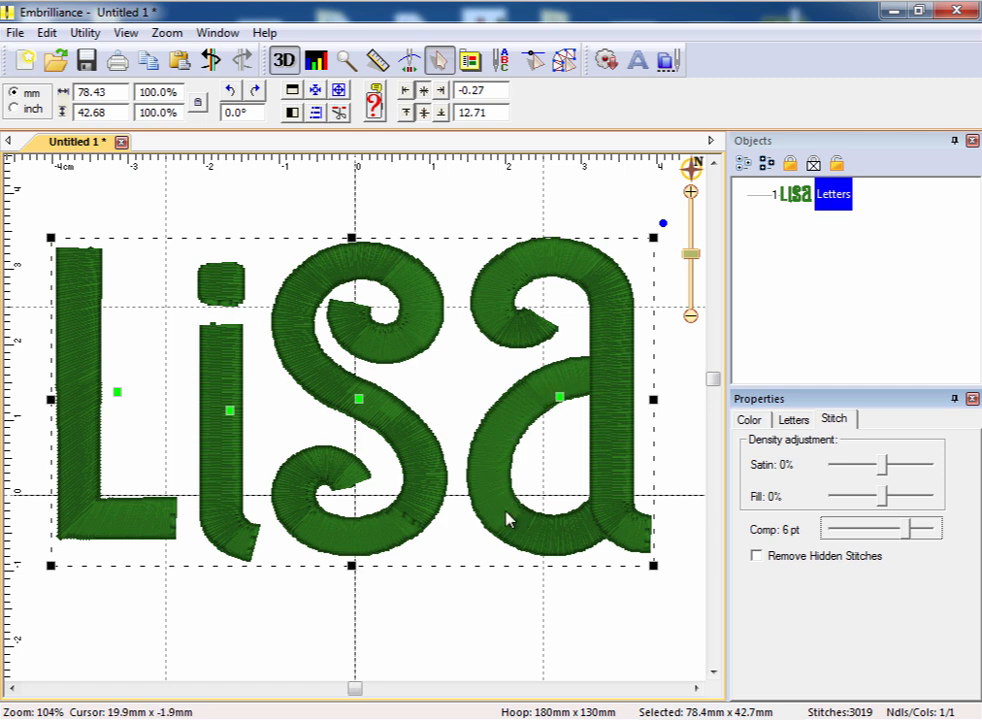
pyautogui.moveTo(490, 533)
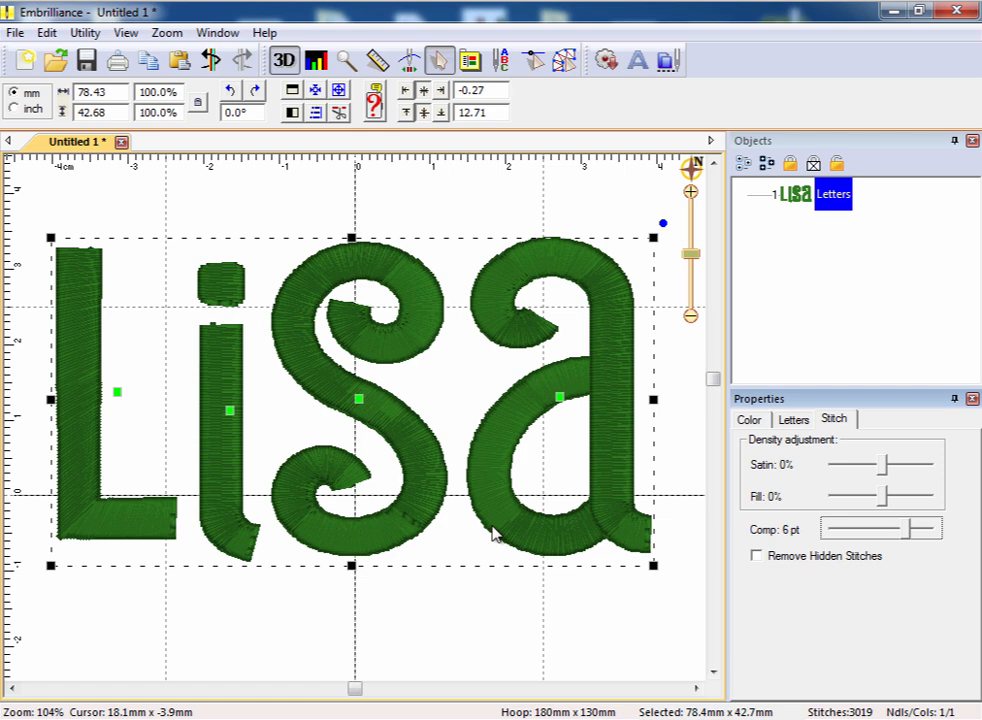
pyautogui.moveTo(610, 428)
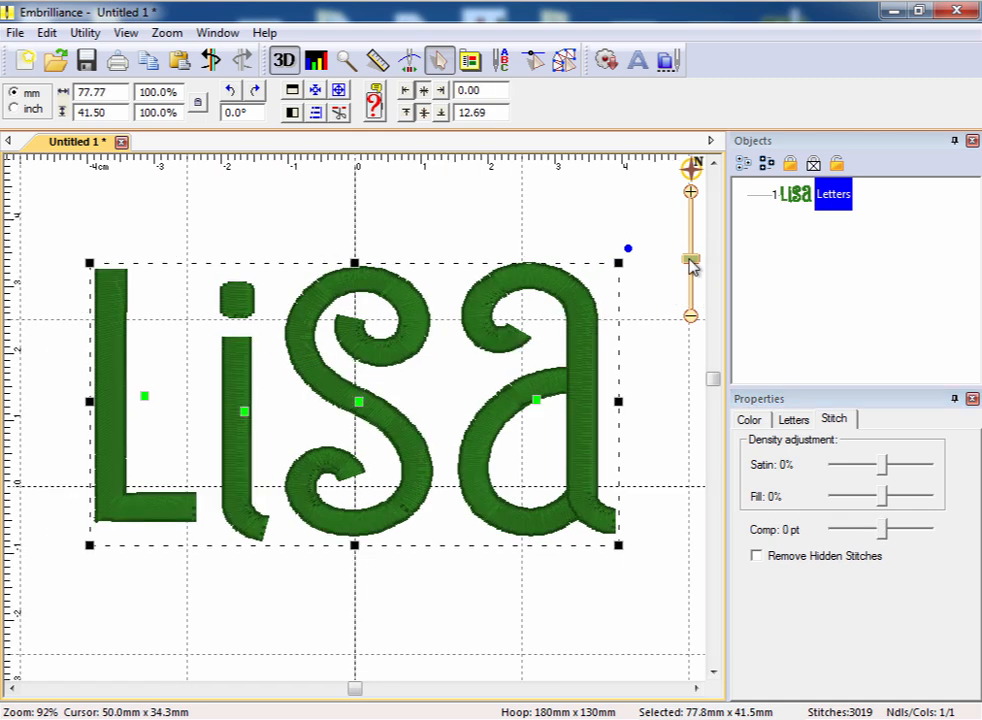
pyautogui.moveTo(423, 305)
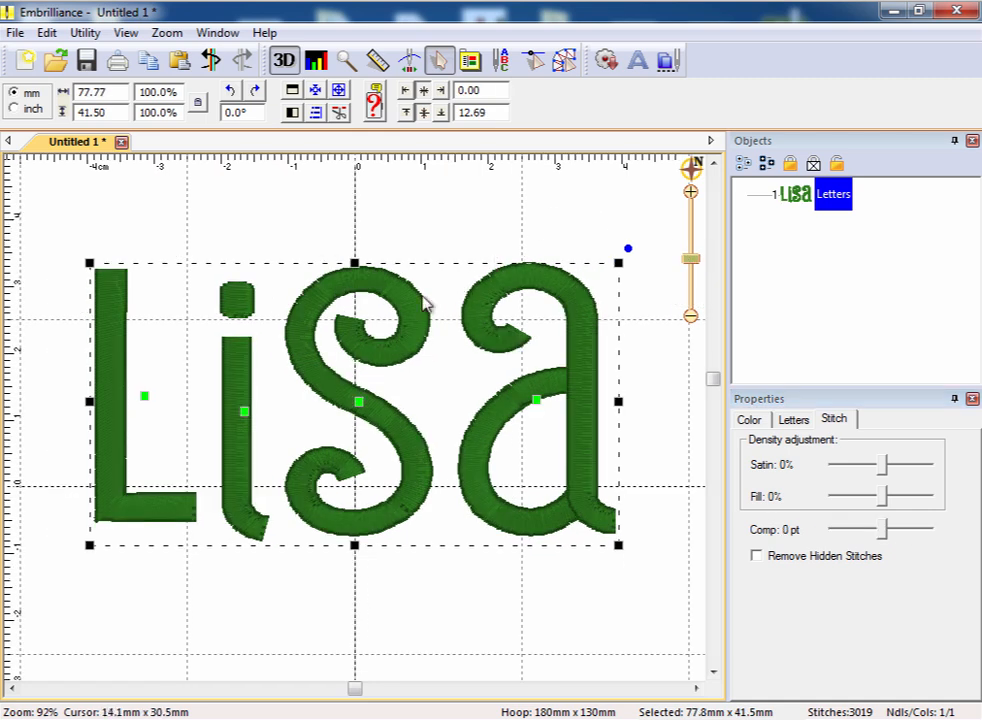
# Step: Undo the compensation change and draw the stitches flat instead of 3D
pyautogui.click(284, 61)
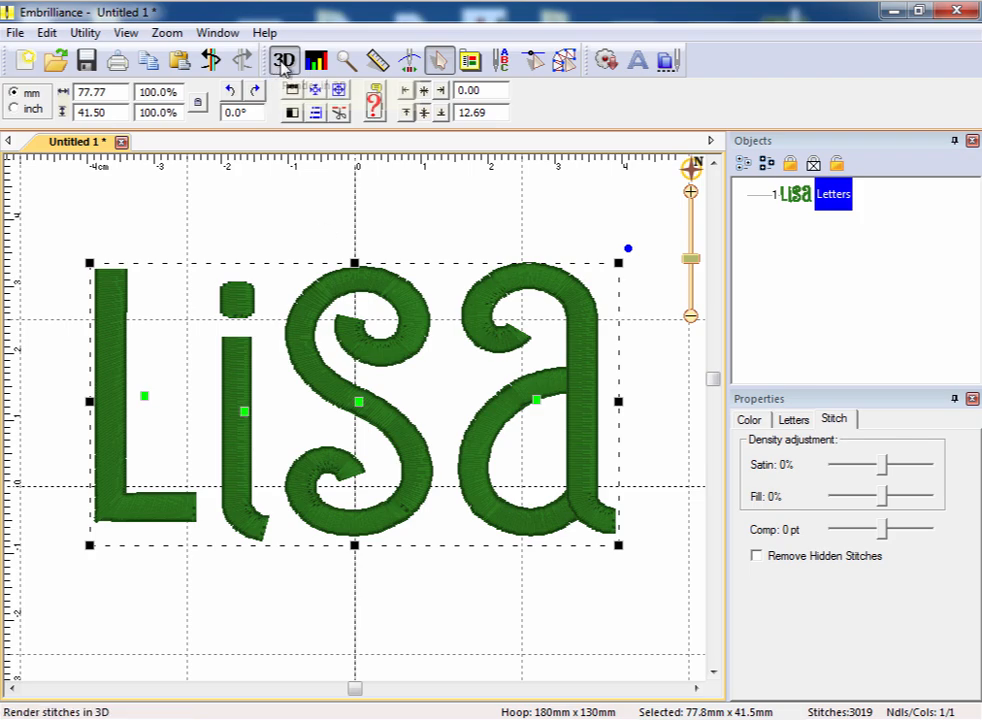
pyautogui.click(283, 61)
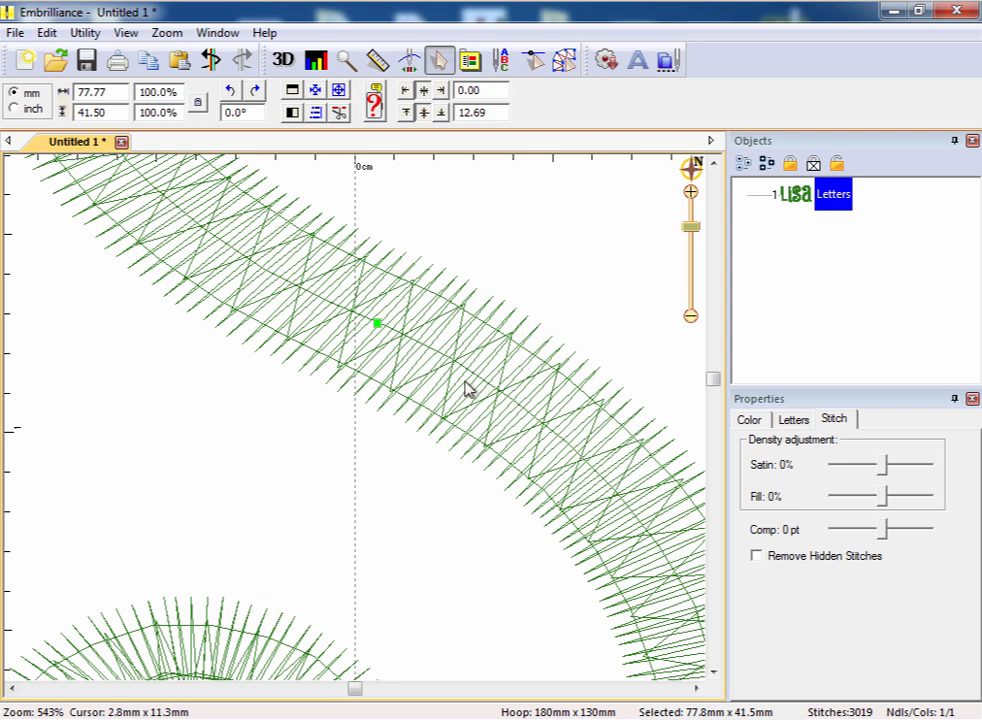
pyautogui.moveTo(448, 387)
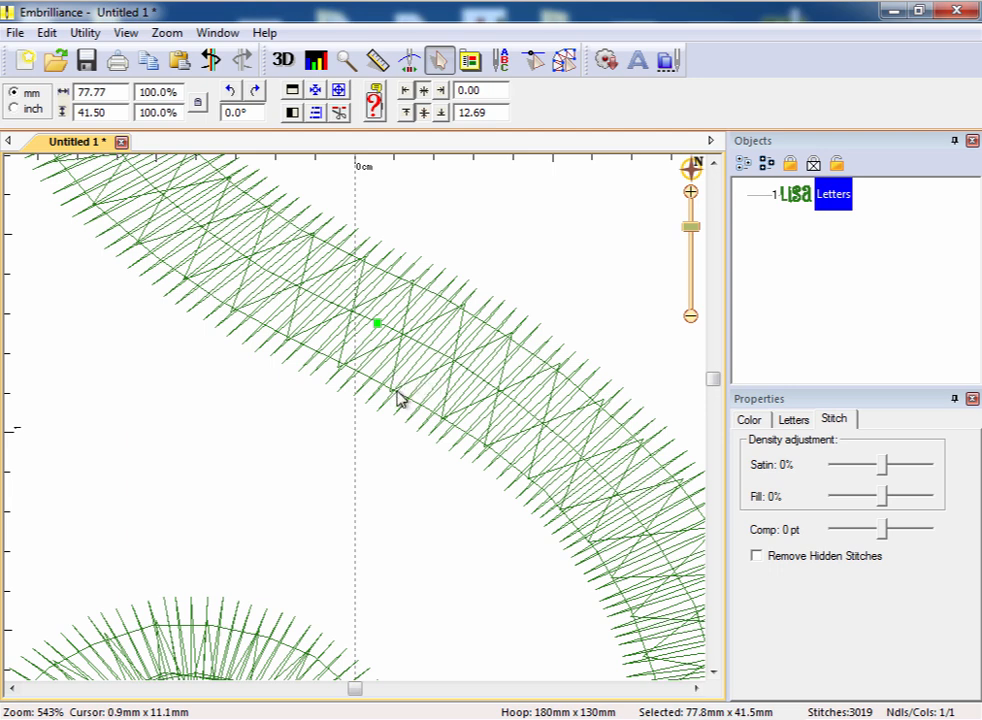
pyautogui.moveTo(428, 368)
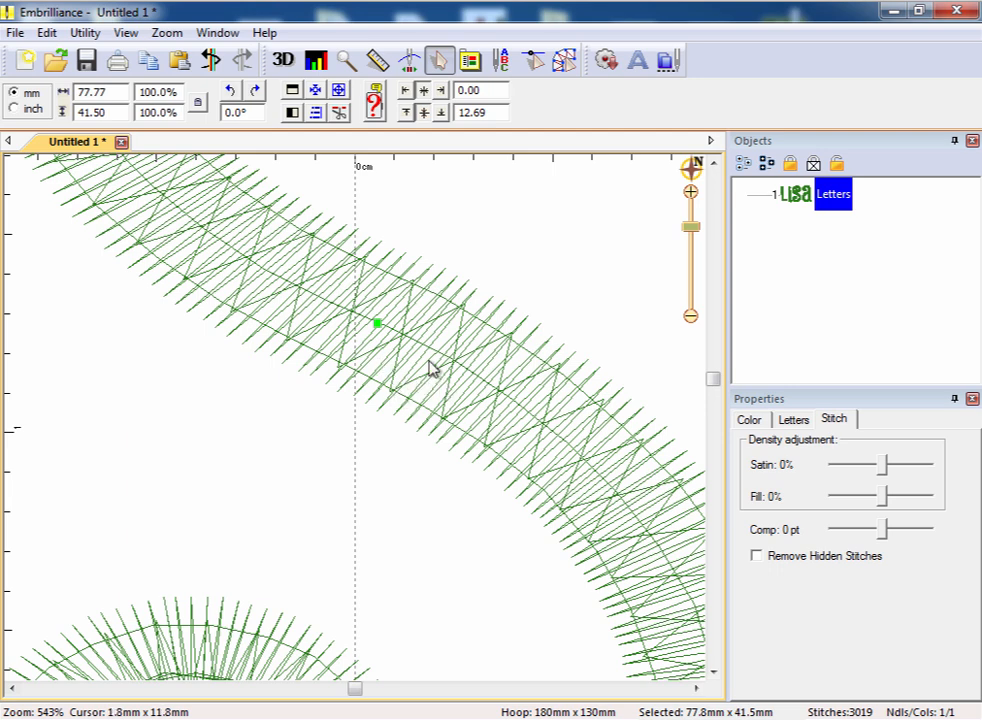
pyautogui.moveTo(450, 320)
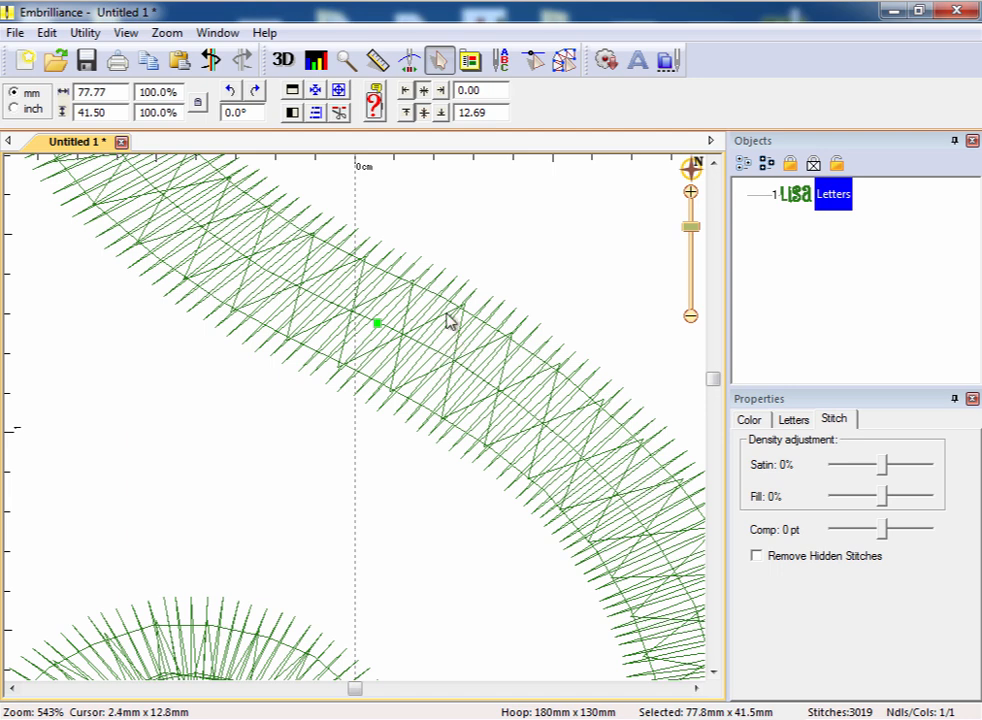
pyautogui.moveTo(378, 337)
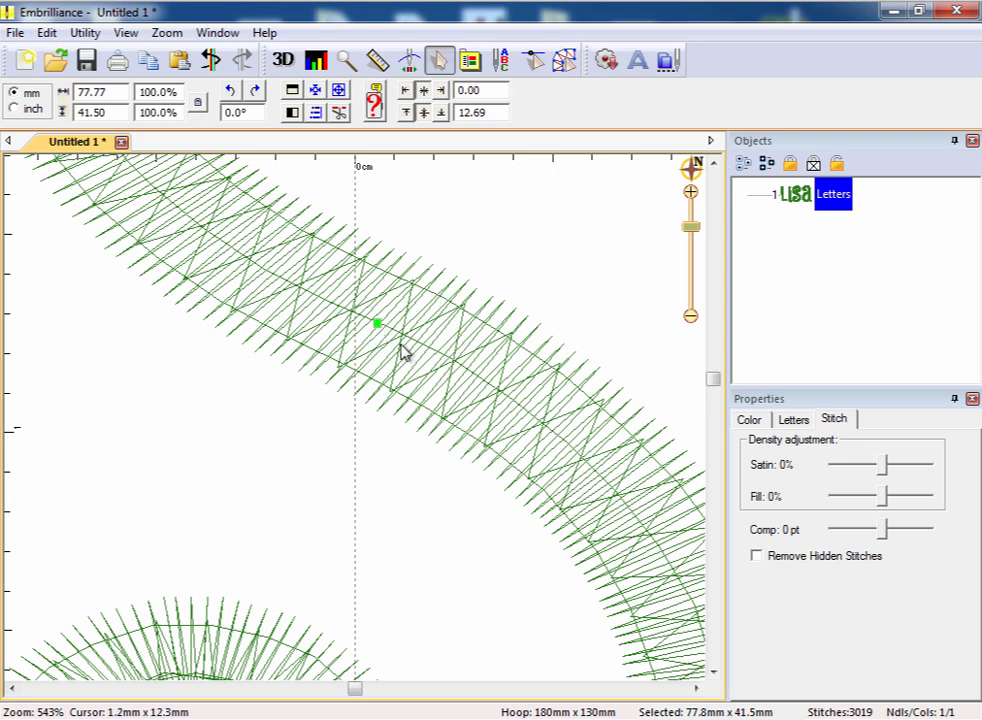
pyautogui.moveTo(416, 362)
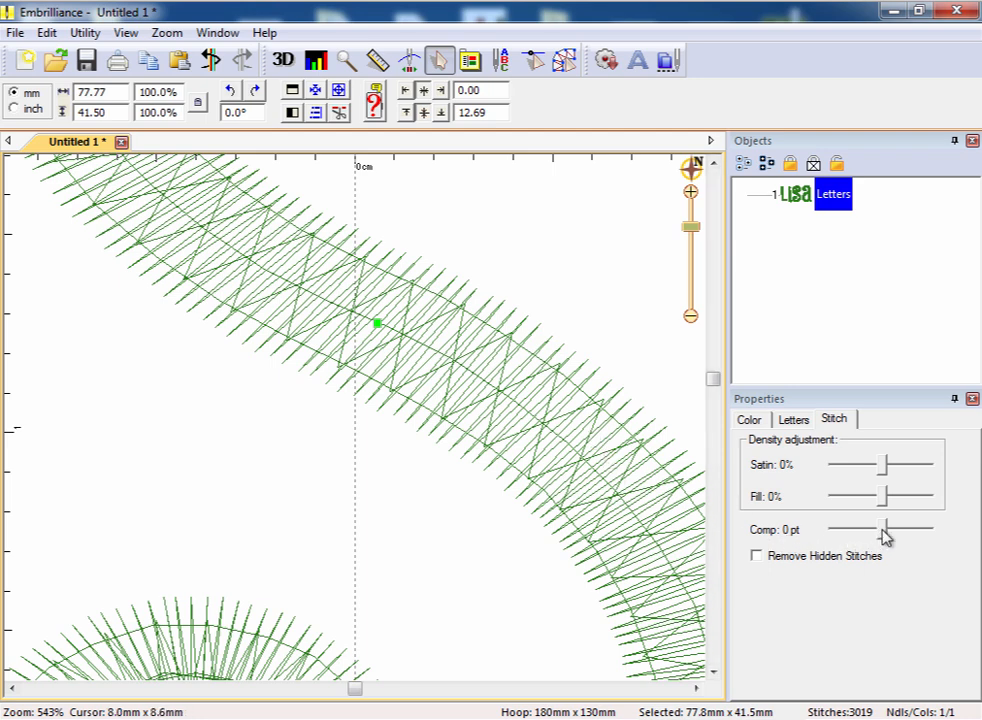
# Step: Drag the Comp slider to 6 pt again while zoomed in on the stitches
pyautogui.moveTo(885, 528); pyautogui.dragTo(912, 528)
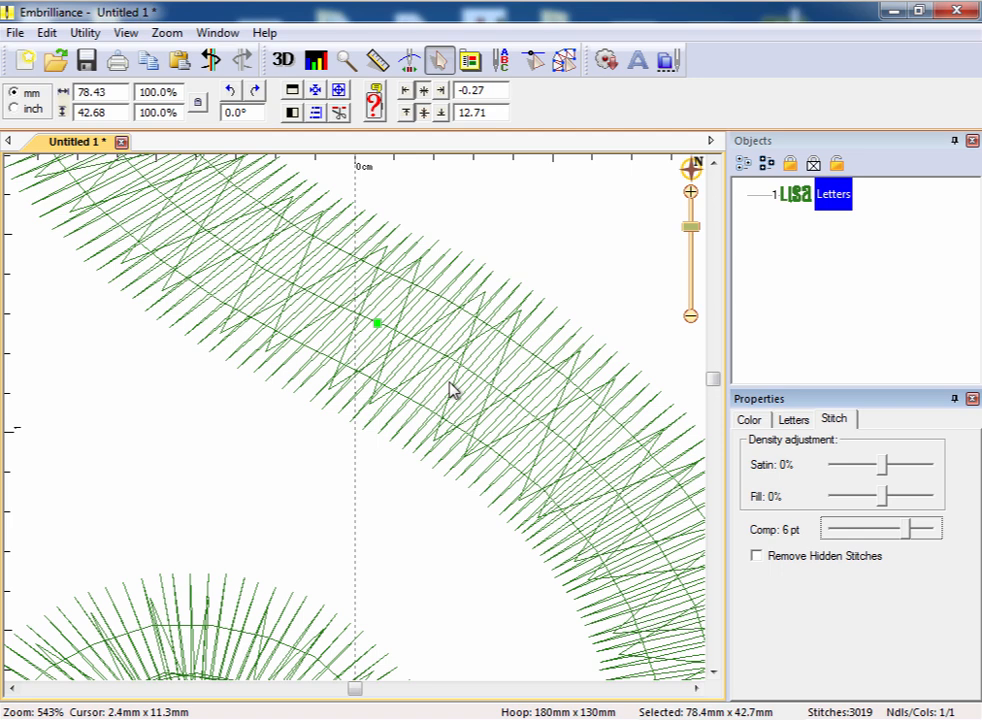
pyautogui.moveTo(530, 458)
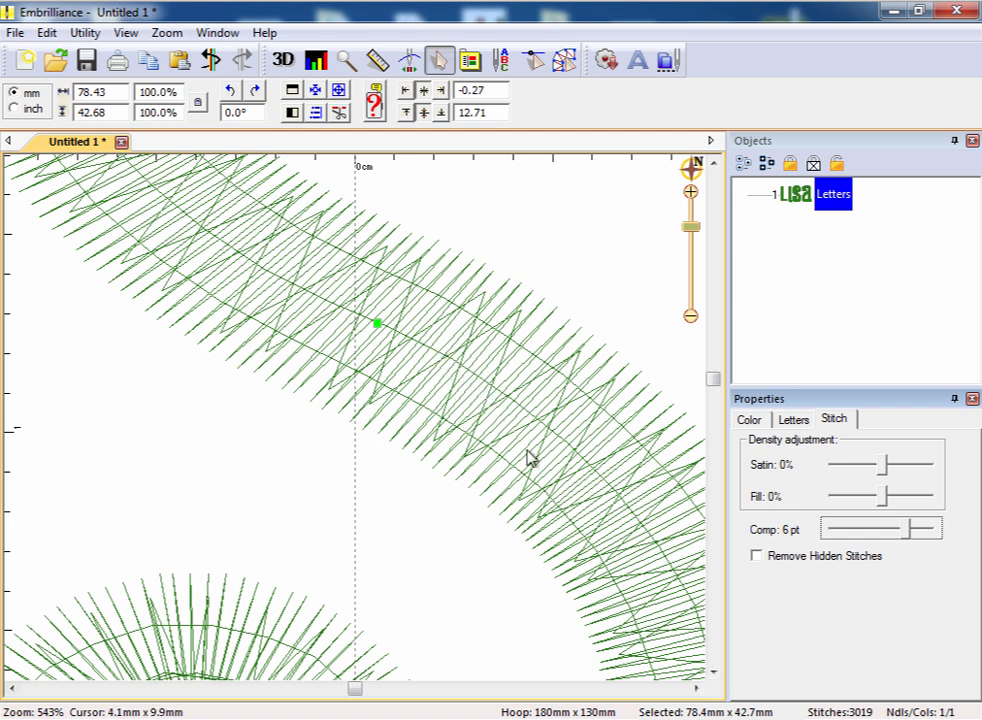
pyautogui.moveTo(468, 400)
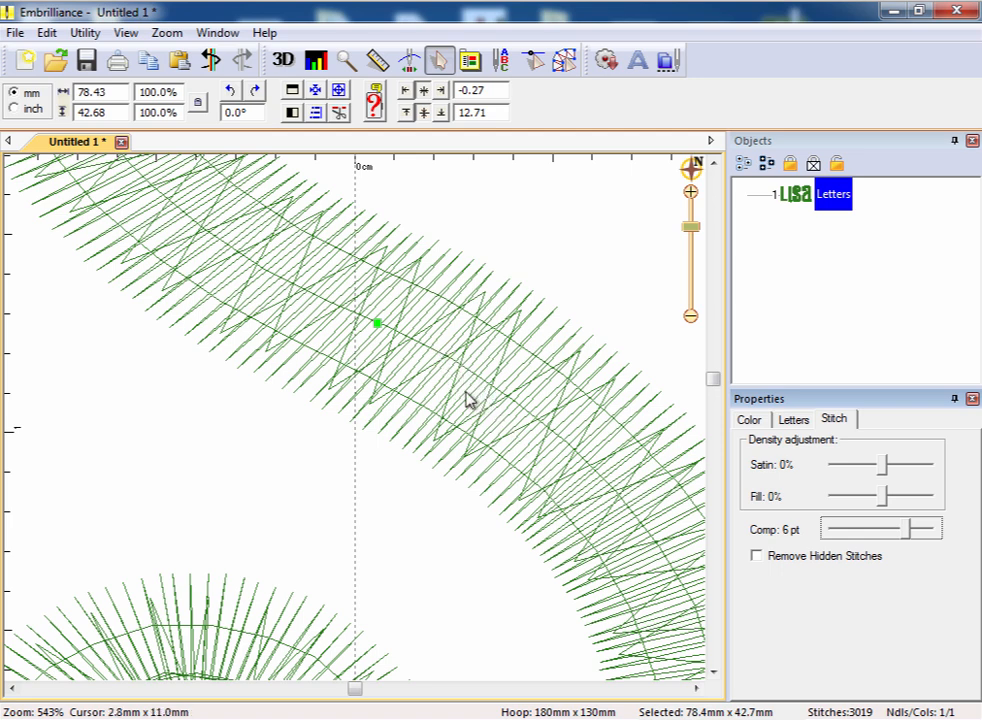
pyautogui.moveTo(530, 352)
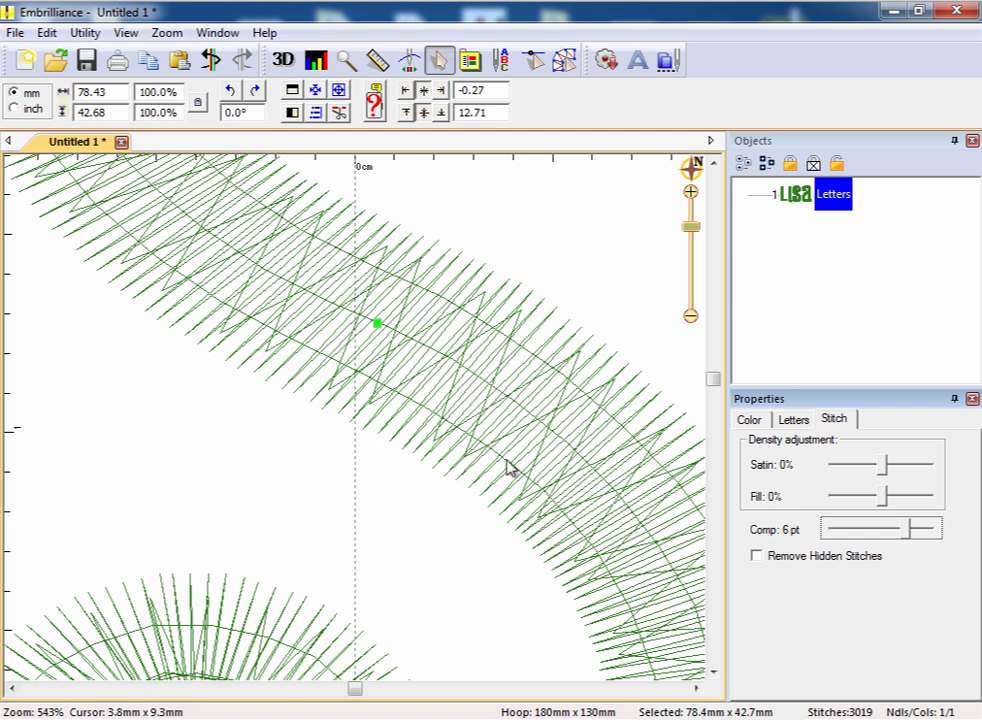
pyautogui.moveTo(548, 373)
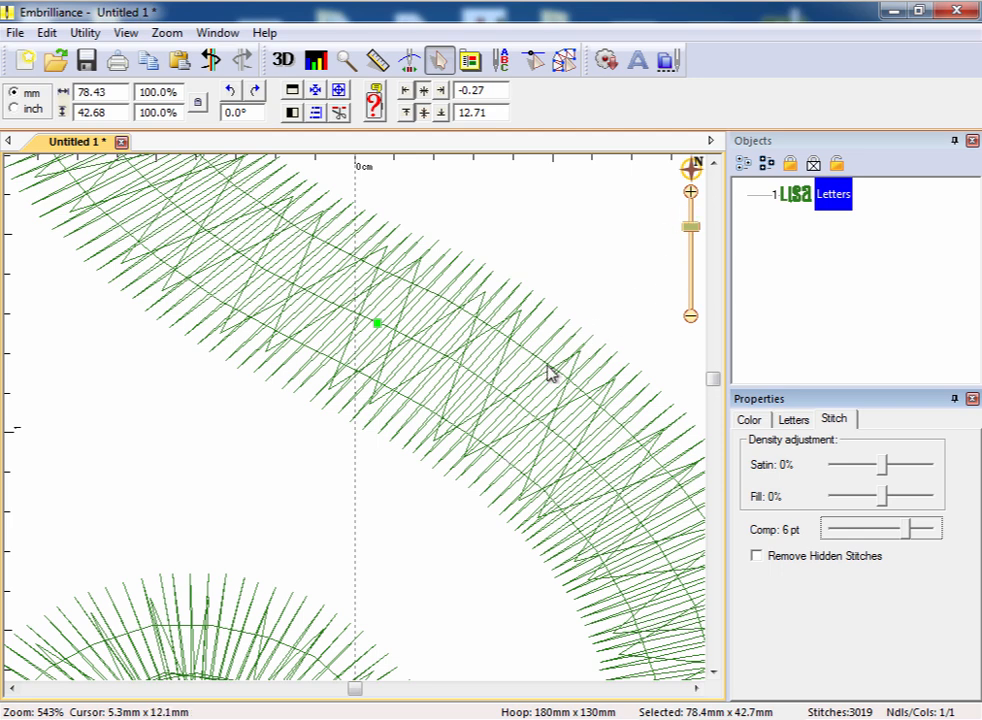
pyautogui.moveTo(366, 435)
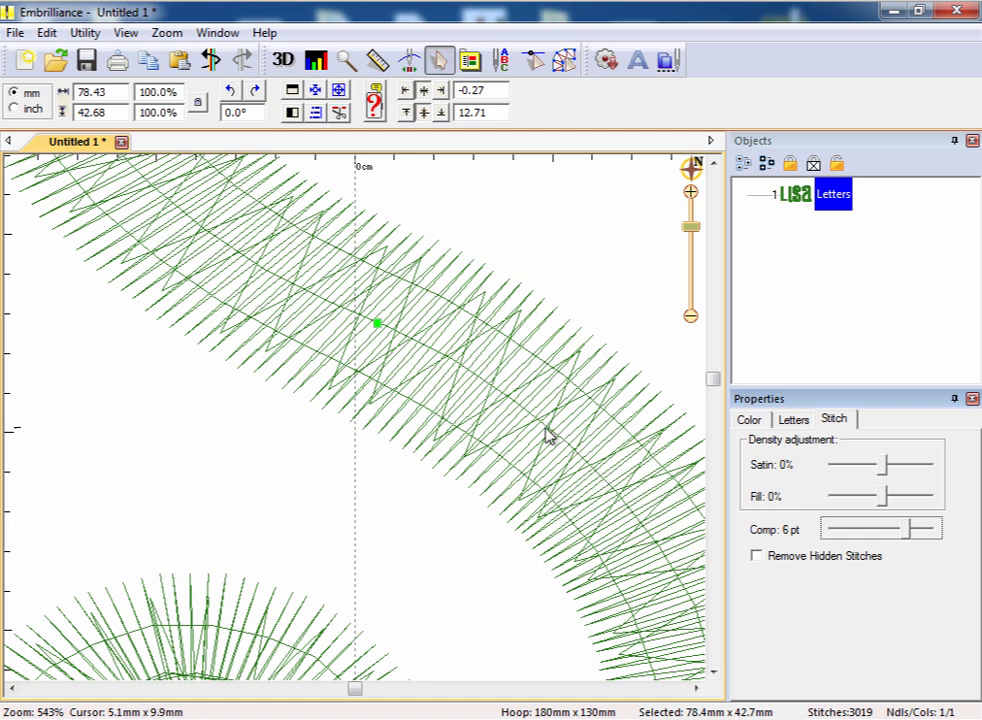
pyautogui.moveTo(545, 442)
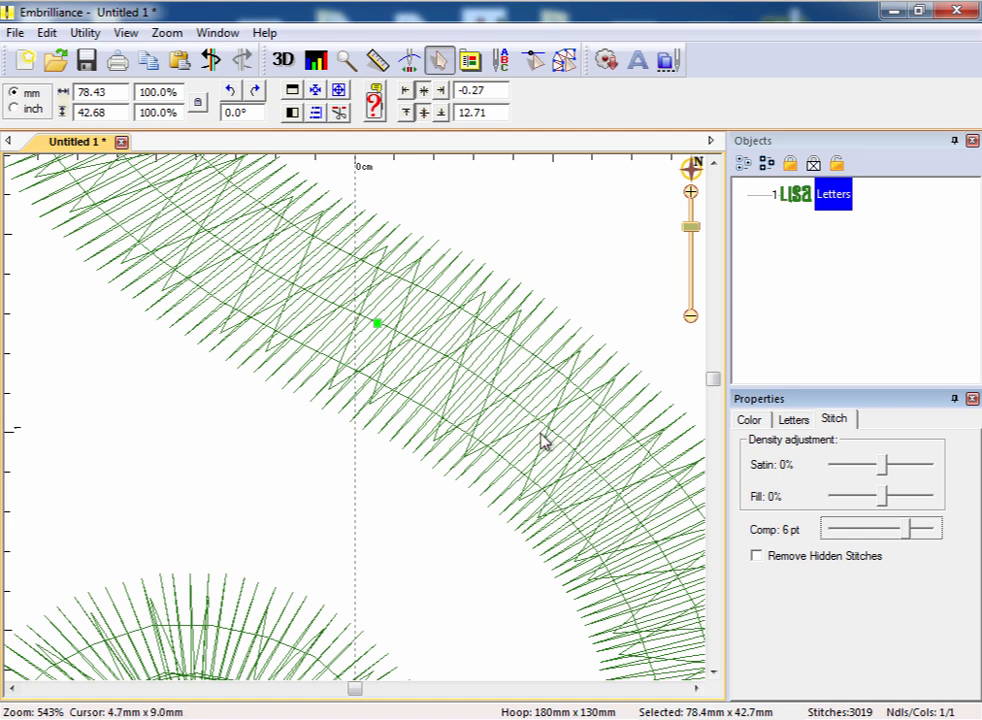
pyautogui.moveTo(630, 533)
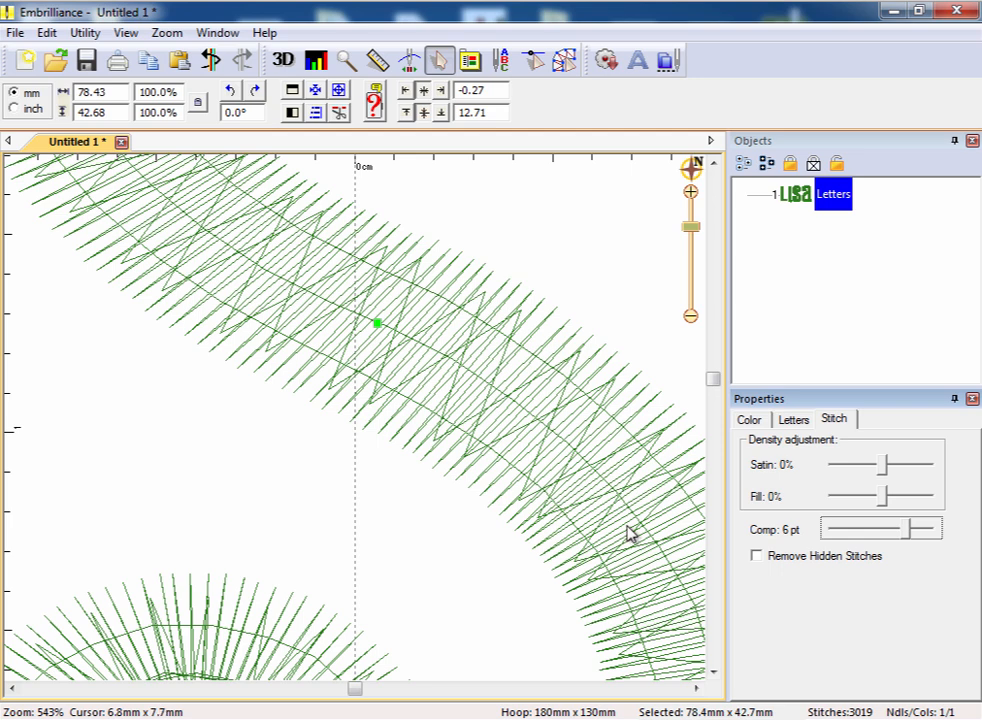